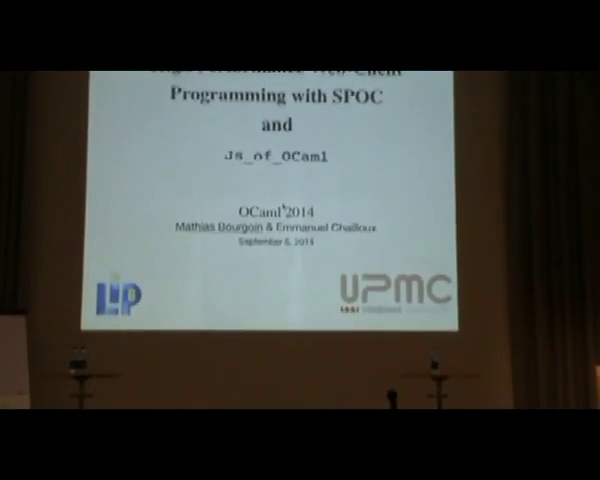
Step: Advance from the SPOC and Js_of_OCaml title slide to the GPGPU Programming with OCaml slide
key(Right)
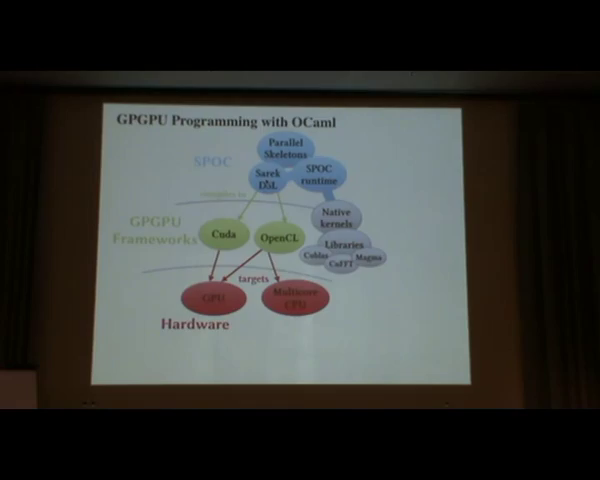
key(right)
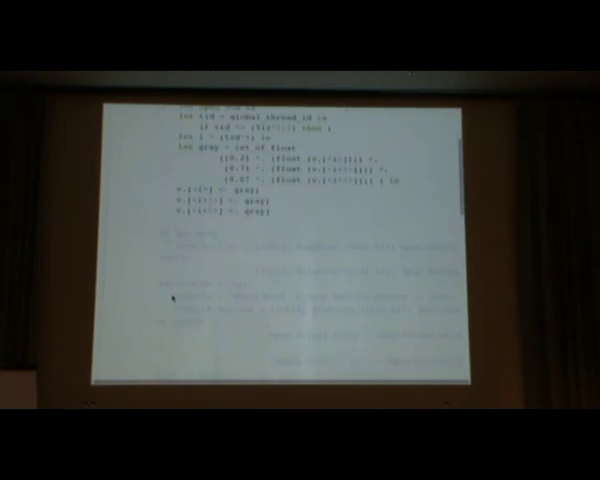
Step: Scroll past the gray kernel code to the val gpu_gray signature output
scroll(down, 3)
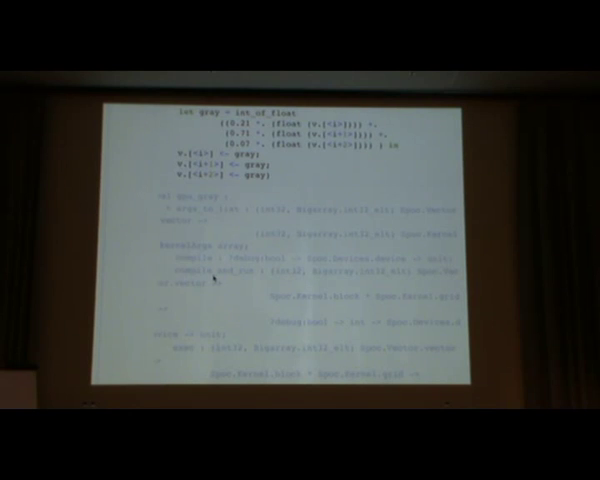
scroll(down, 3)
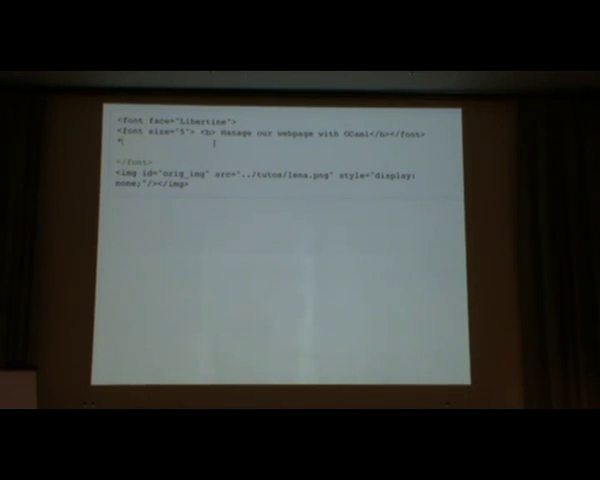
Step: Advance to the 'Manage our webpage with OCaml' HTML cell holding the hidden orig_img image
key(Right)
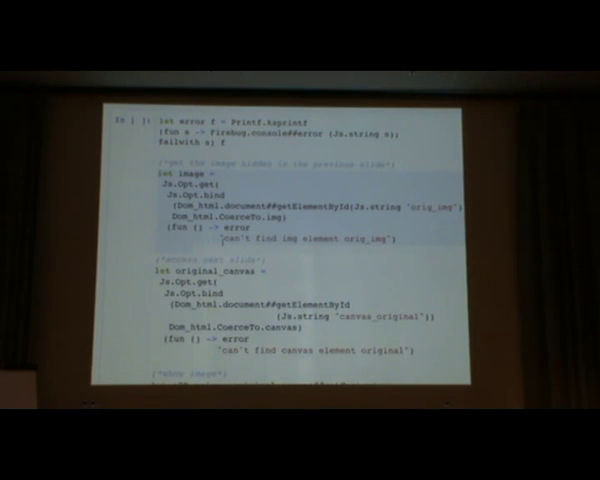
Step: Scroll through the cell fetching orig_img and canvas_original, and run it
scroll(down, 3)
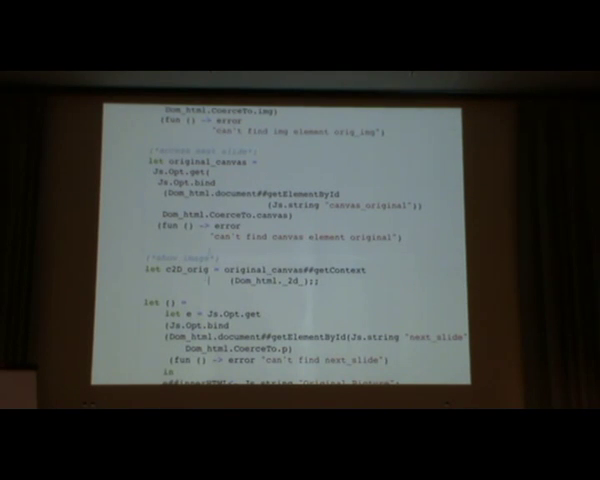
scroll(down, 3)
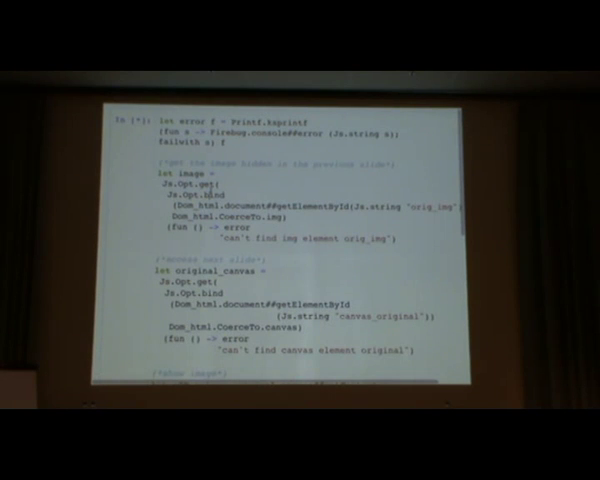
Step: Scroll to the Original Picture slide showing the lena photo on the canvas
scroll(down, 3)
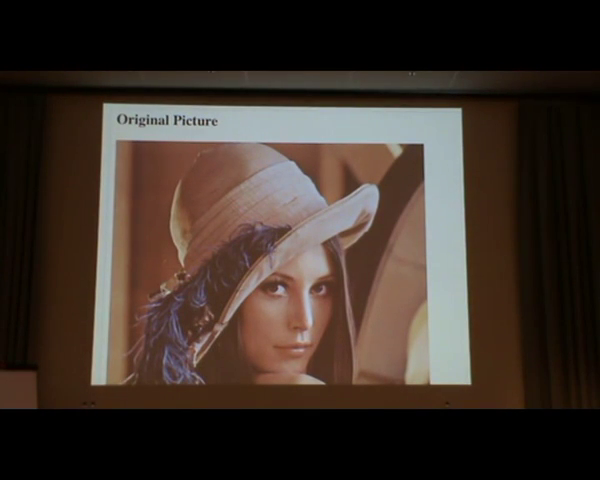
key(Right)
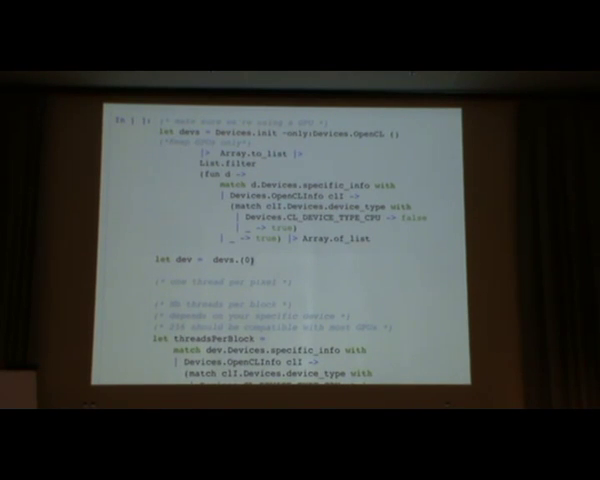
Step: Scroll to the Devices.init and threadsPerBlock cell selecting a non-CPU OpenCL device
scroll(down, 3)
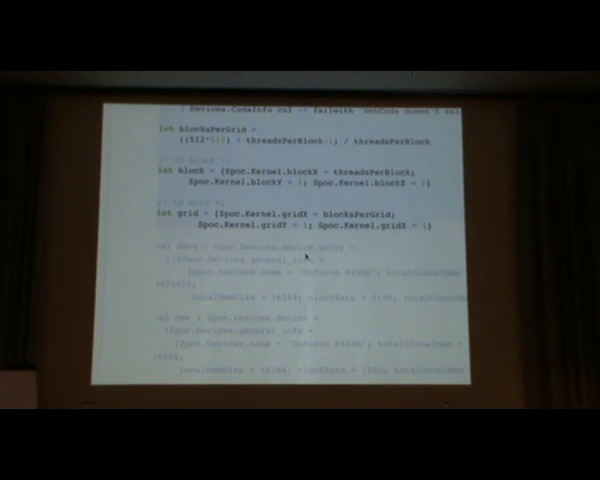
Step: Scroll to the blocksPerGrid, block and grid cell and its device list output
scroll(down, 3)
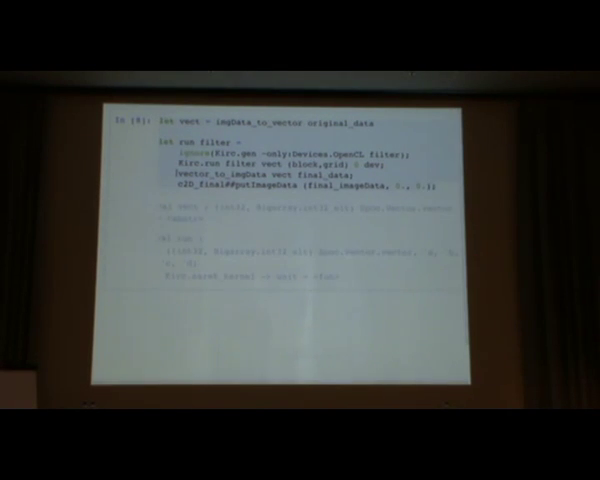
Step: Advance to cell In [8], which converts the image data to vect and defines run filter
key(Right)
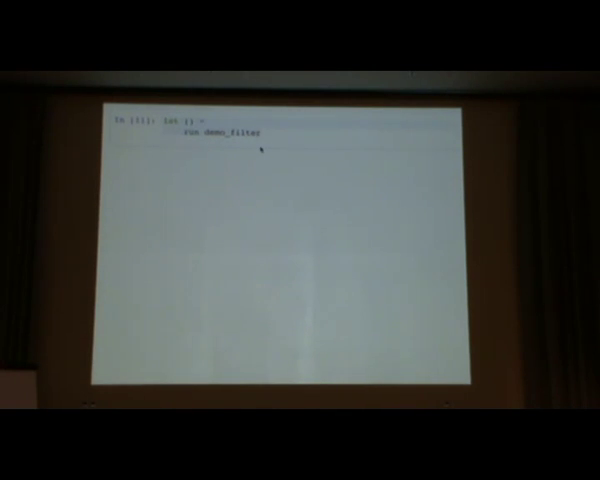
Step: Advance from the run demo_filter cell to the closing Questions slide
key(right)
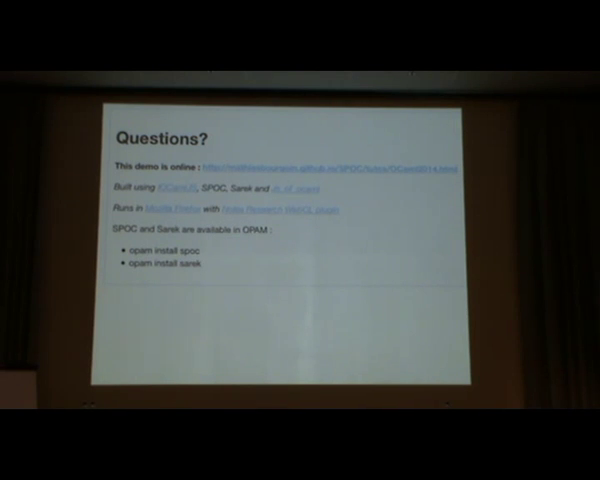